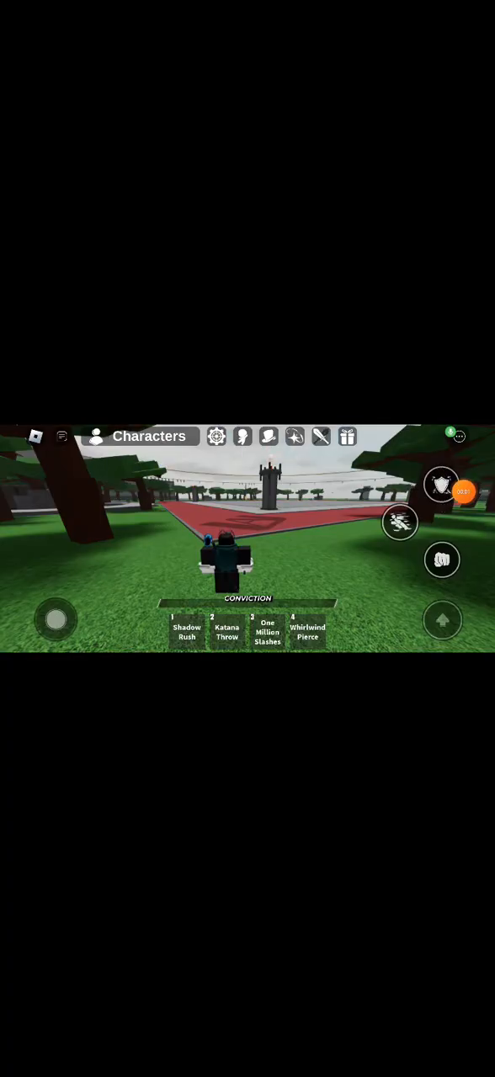
- Walk into the arena and attack opponents with Conviction moves like Whirlwind Pierce
left_click(225, 633)
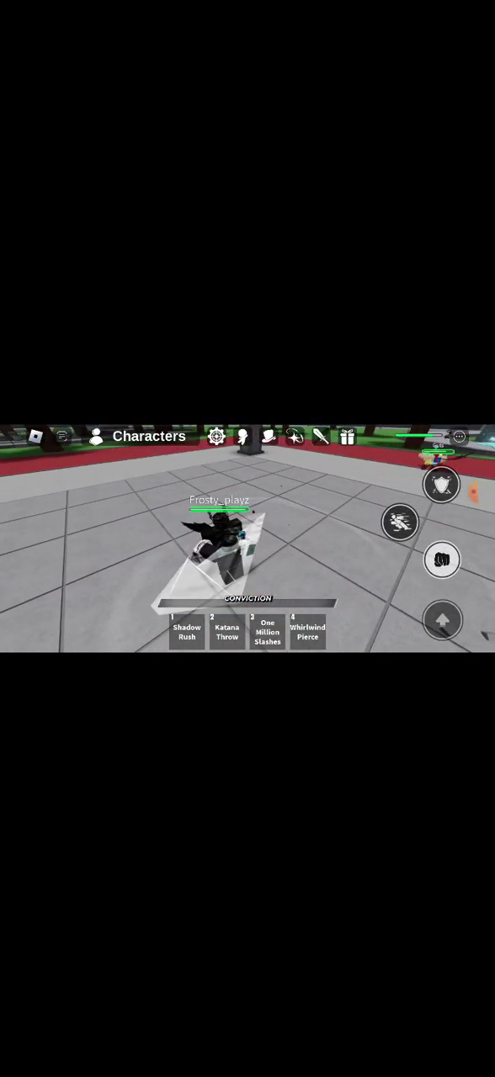
left_click(266, 633)
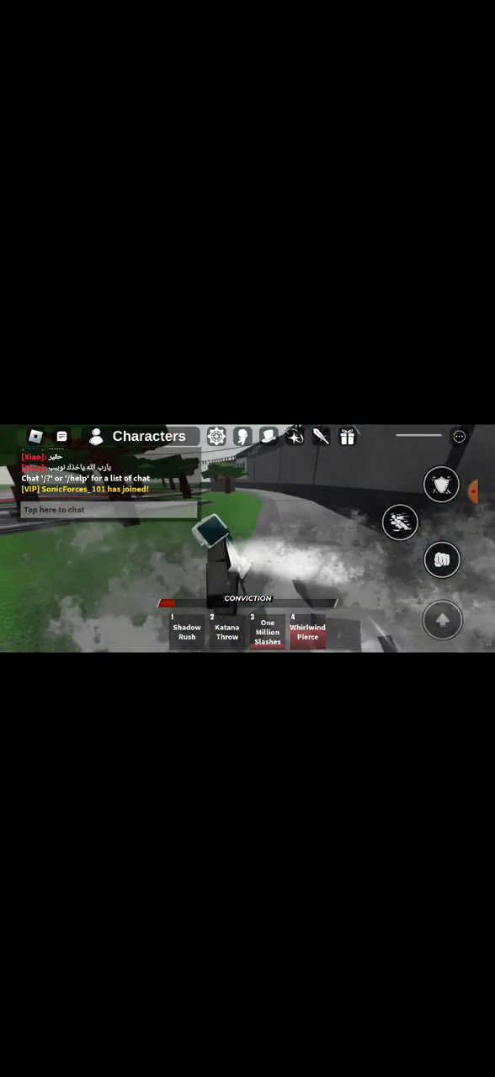
- Choose Leave from the Roblox menu to bring up the leave-experience confirmation
left_click(109, 509)
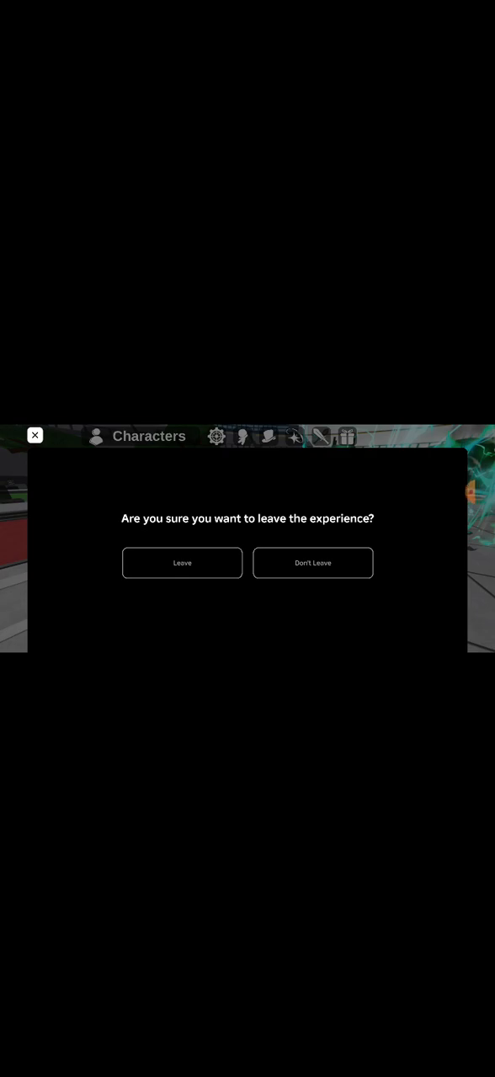
- Confirm leaving Heroes Battlegrounds and return to the Roblox home screen
left_click(182, 563)
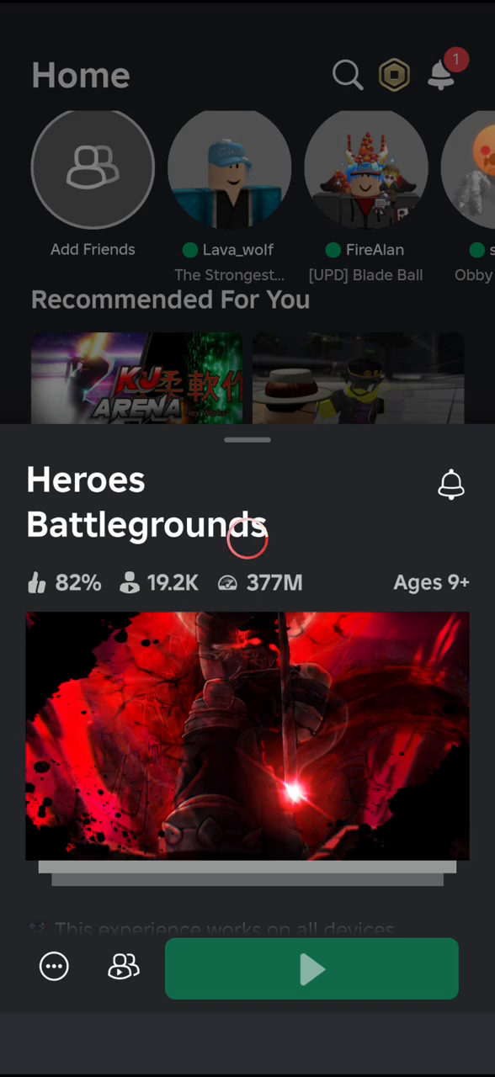
left_click(312, 969)
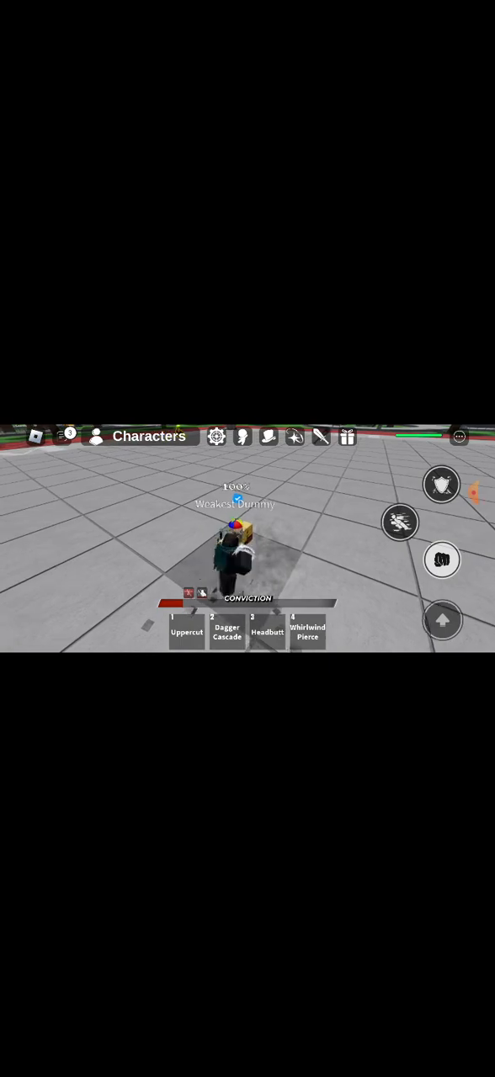
- Switch back to the Conviction character and run toward another player in the arena
left_click(185, 629)
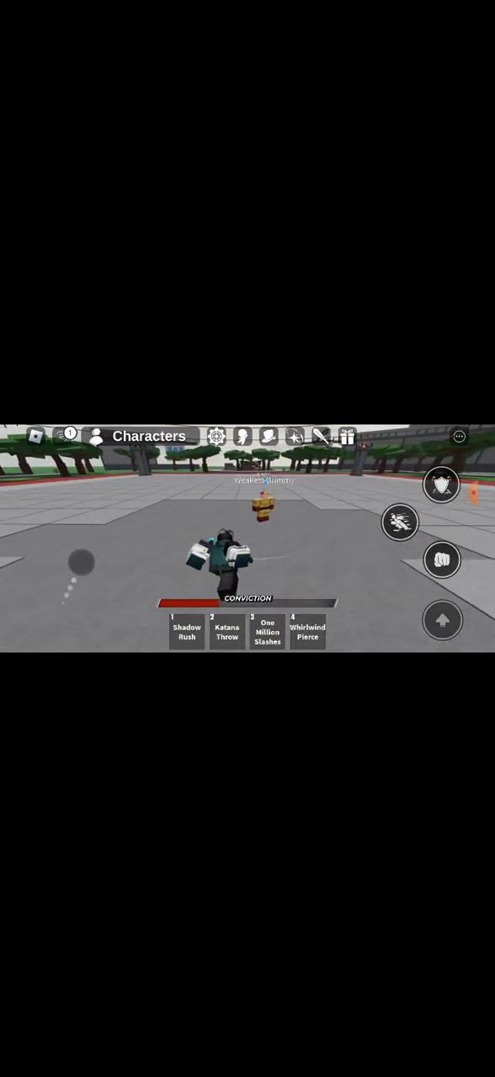
- Strike the opponent with hotbar Conviction abilities while roaming the arena
left_click(266, 633)
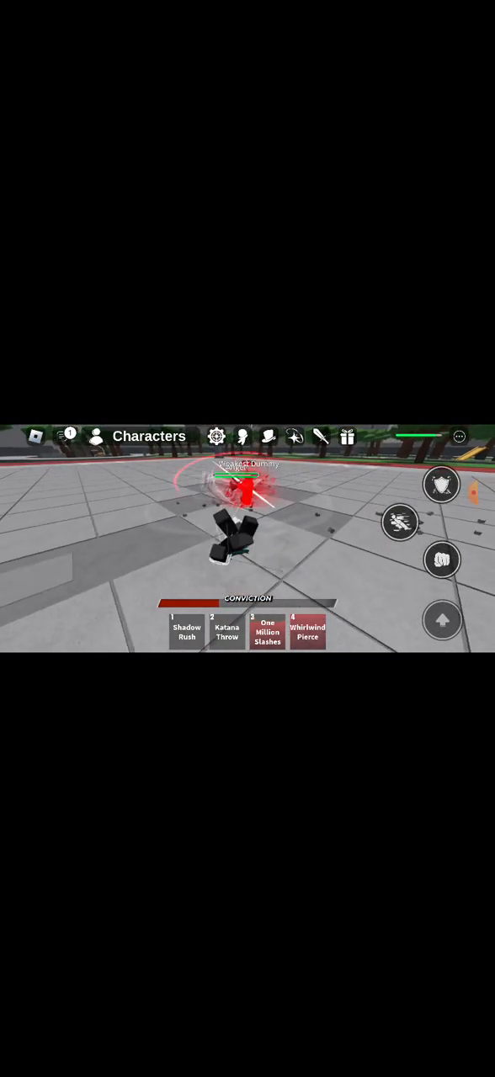
left_click(308, 633)
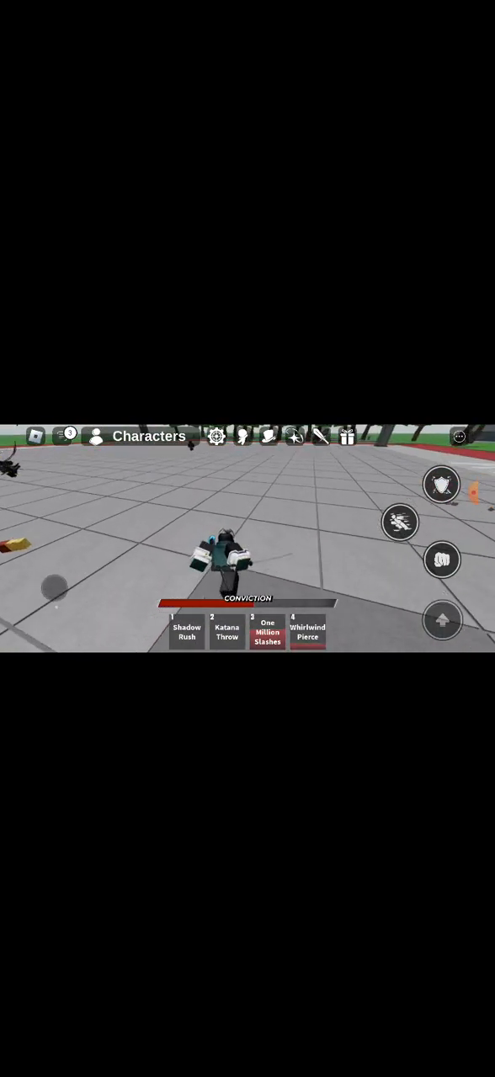
- Write the chat message 'hold this' in the in-game chat bar
left_click(60, 438)
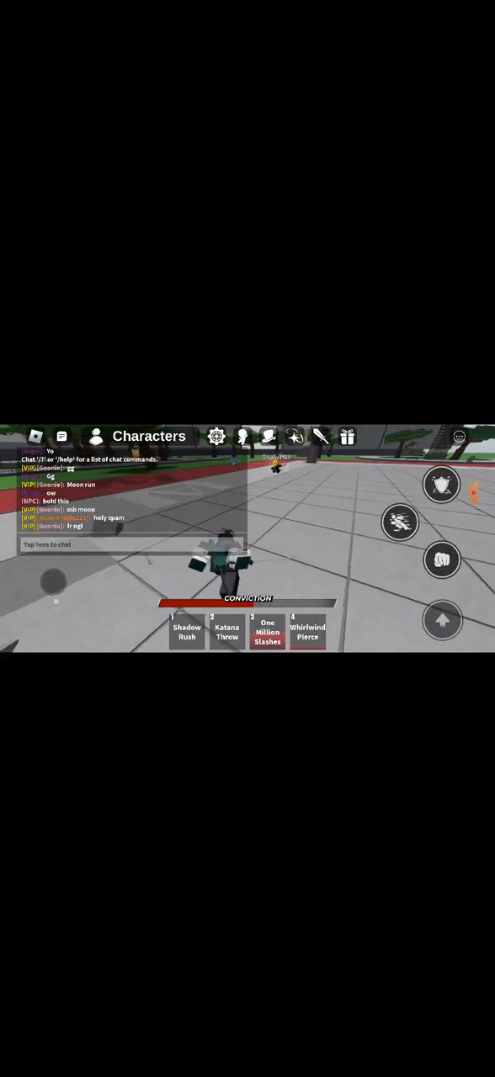
left_click(126, 546)
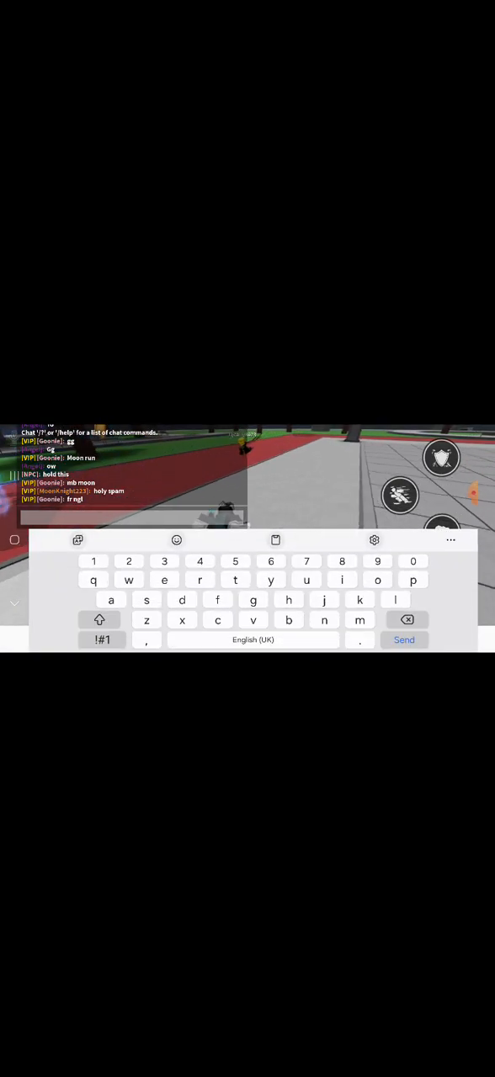
type("hold this")
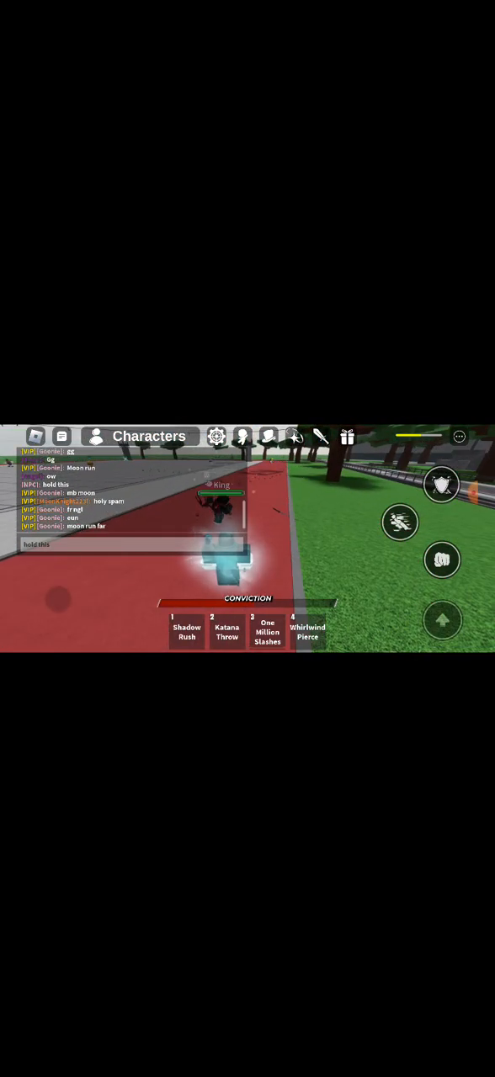
- Send 'hold this', then attack the opposing player with Shadow Rush and One Million Slashes
left_click(127, 544)
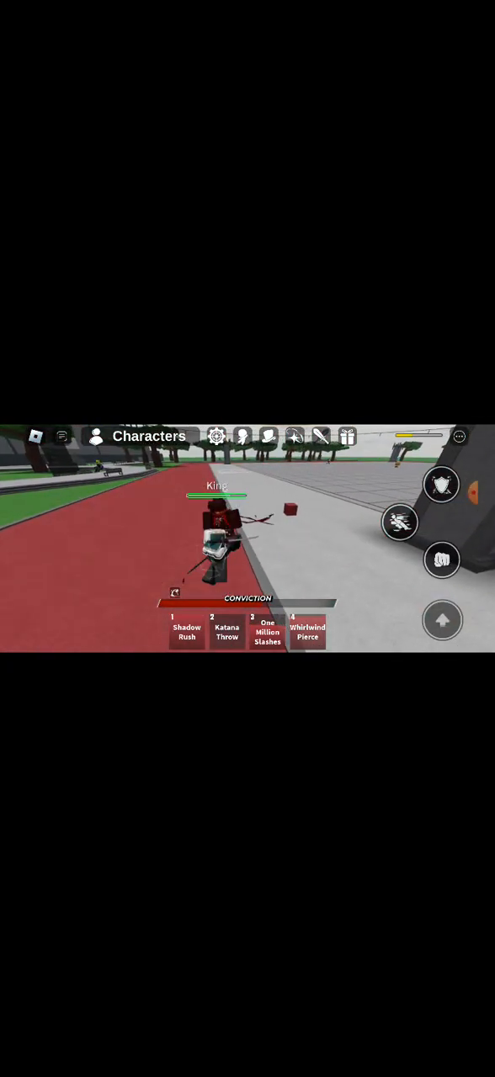
left_click(185, 633)
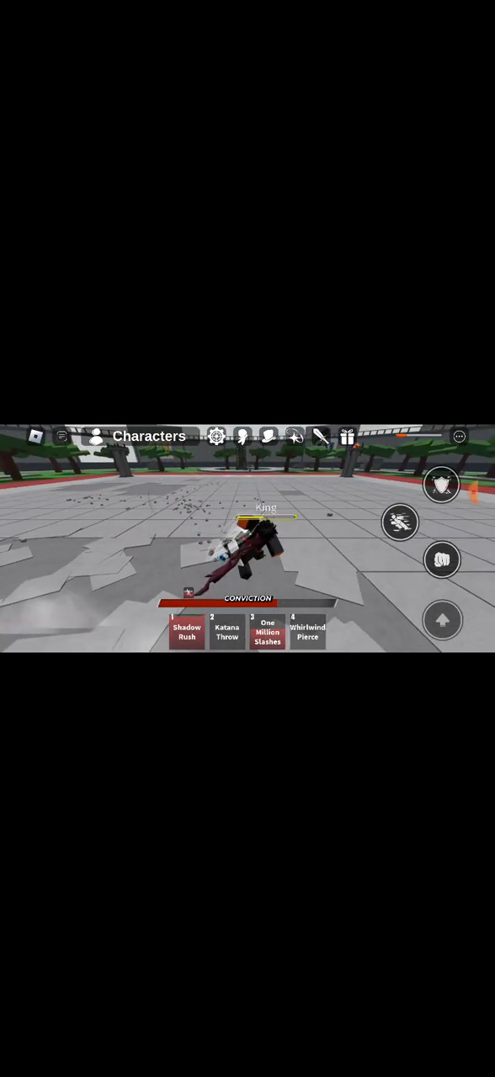
left_click(185, 633)
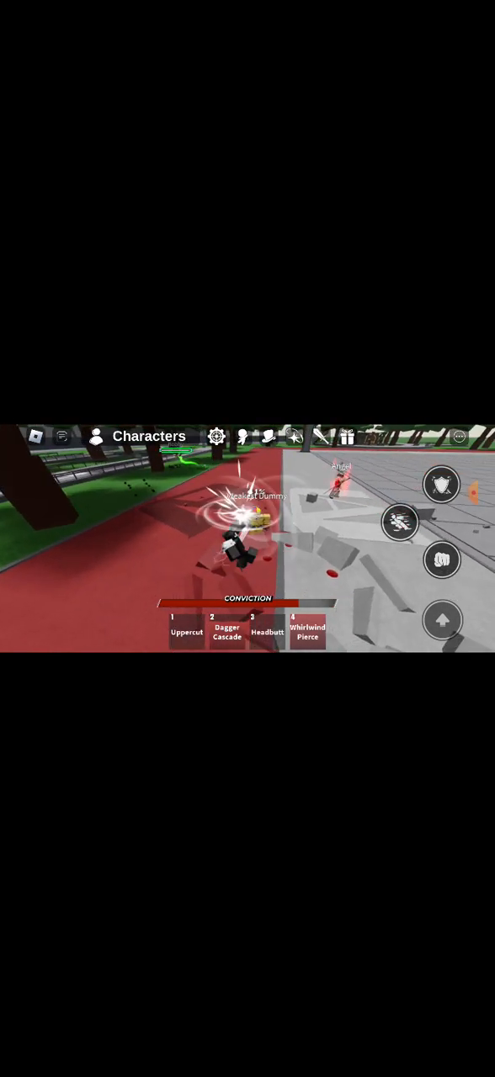
- Hit the Weakest Dummy repeatedly with combo moves and Whirlwind Pierce
left_click(308, 630)
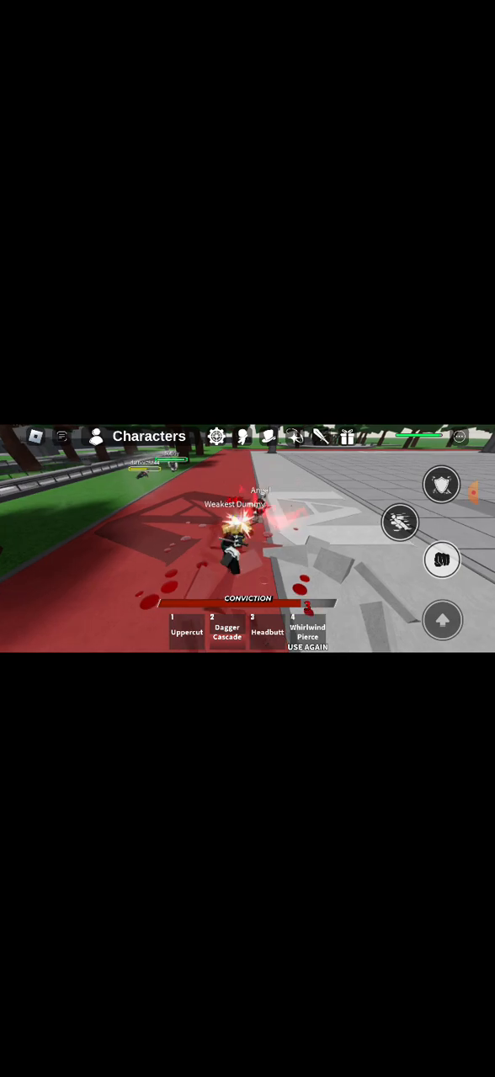
left_click(308, 633)
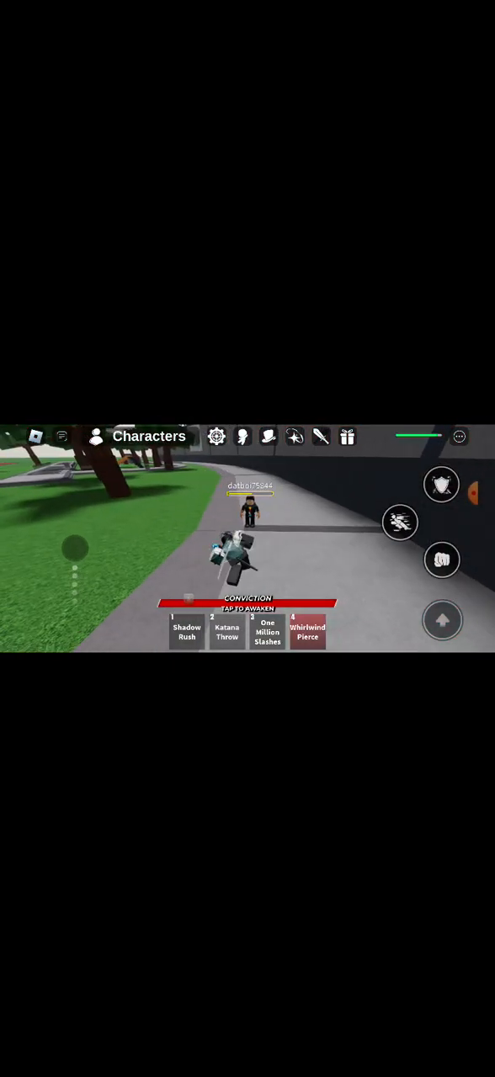
- Use a hotbar ability, then bring up the chat window with recent player messages
left_click(308, 631)
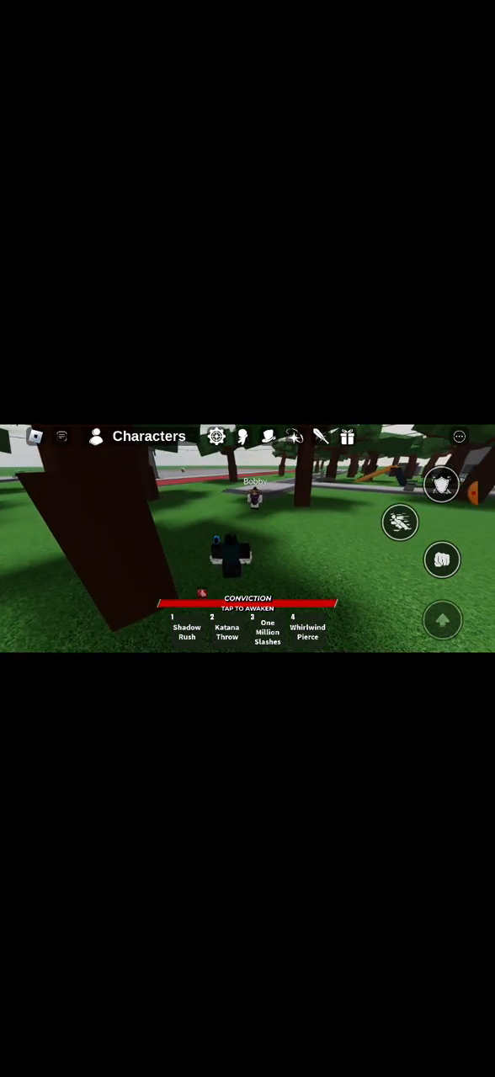
left_click(62, 436)
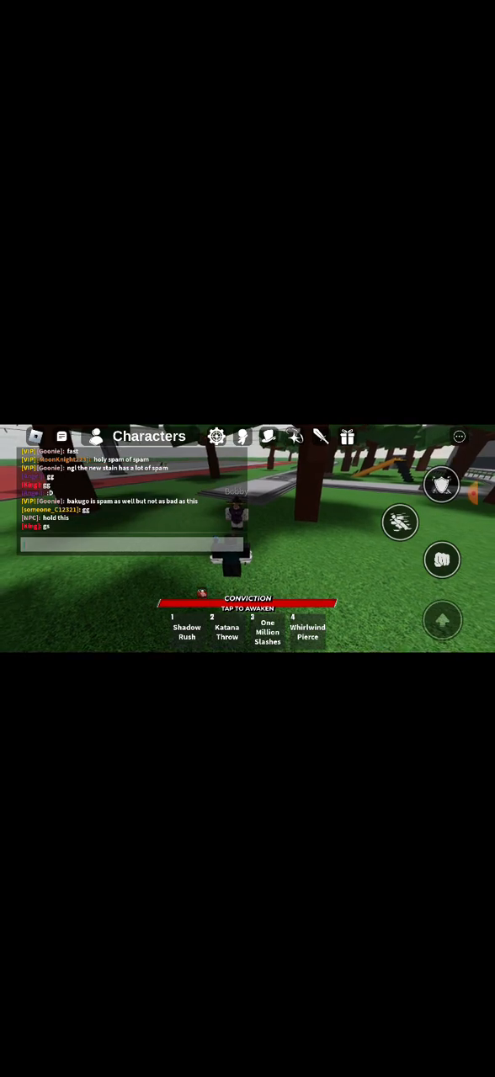
- Send a chat message, then walk over to the Weakest Dummy on the arena floor
left_click(131, 546)
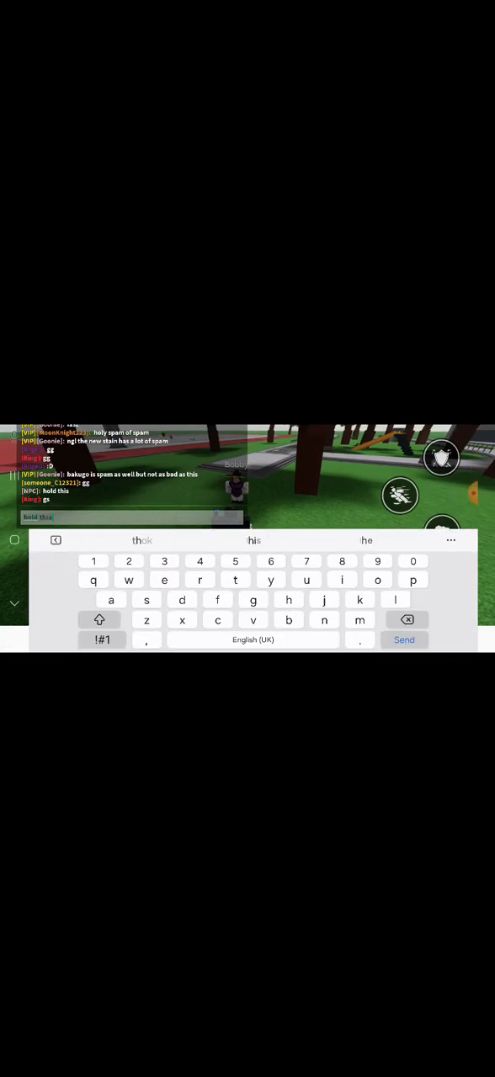
left_click(342, 579)
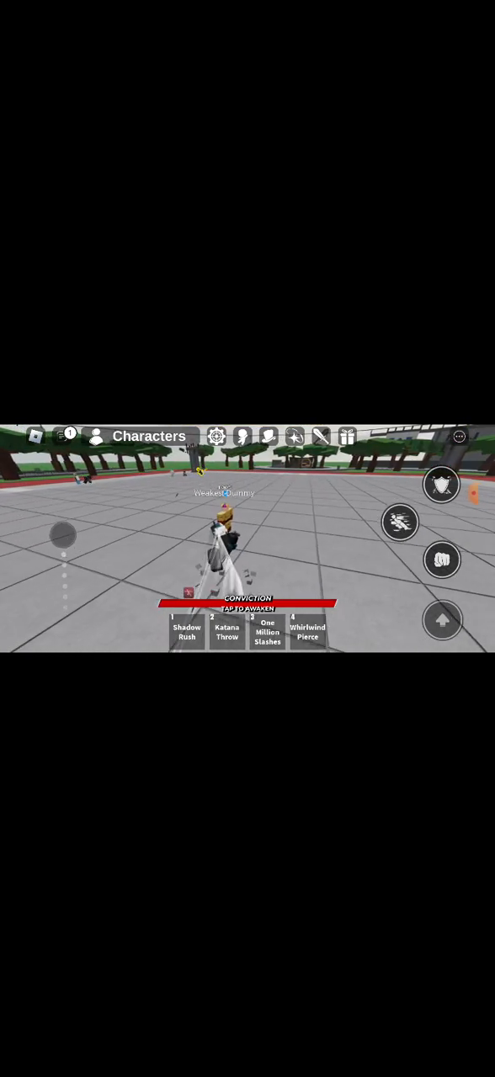
- Attack the Weakest Dummy with Shadow Rush and a katana slashing ability, cracking the arena floor
left_click(268, 630)
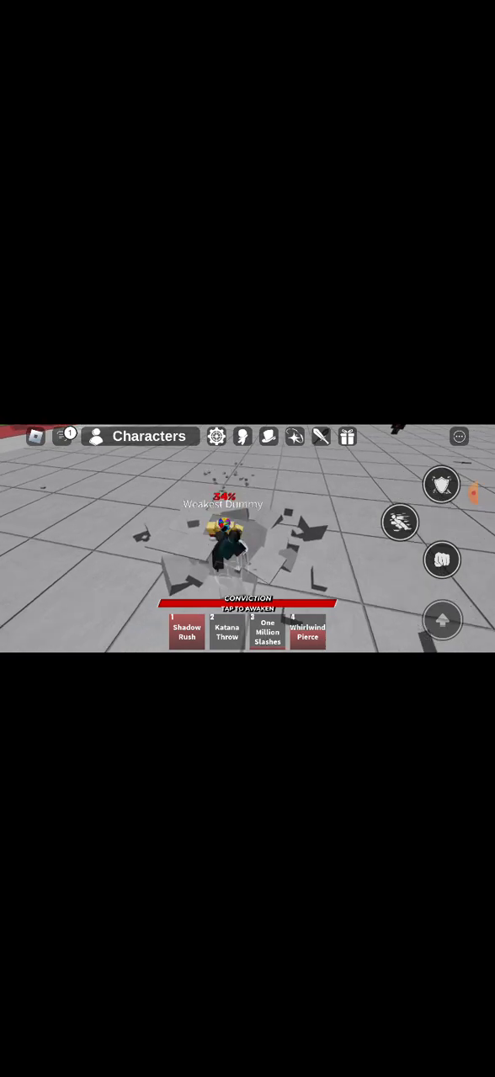
left_click(185, 633)
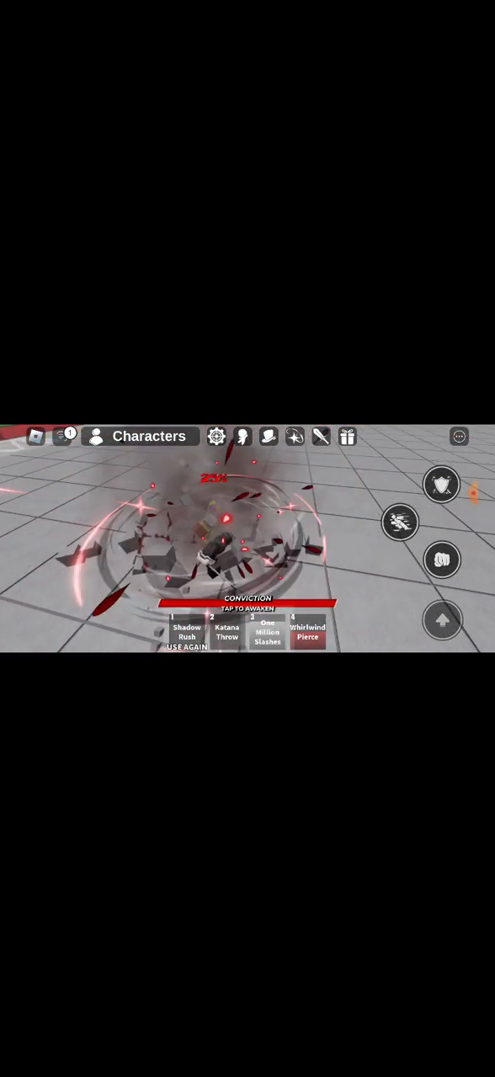